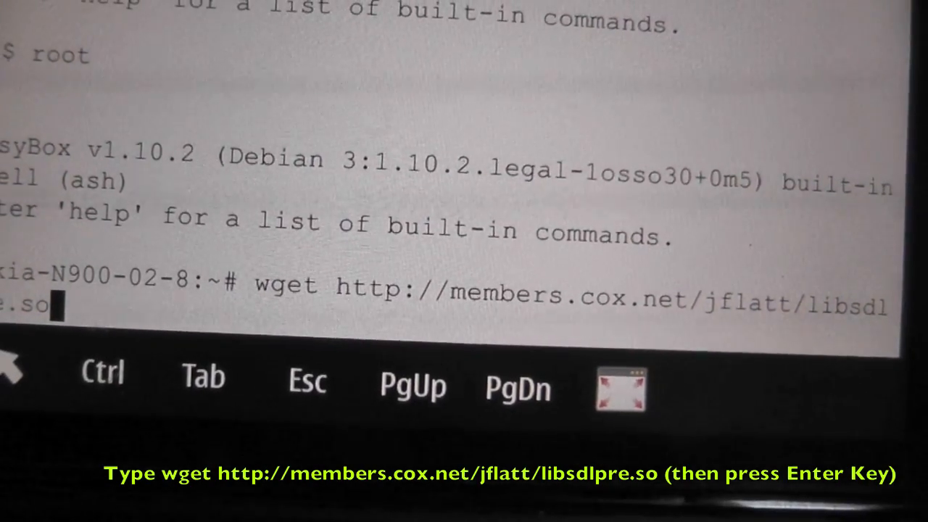
Download libsdlpre.so with wget and move it into /home/opt/preenv/lib
{"action": "key", "text": "Return"}
{"action": "type", "text": "mv libsdlpre.so /home/opt/preenv/lib/libsdlpre.so"}
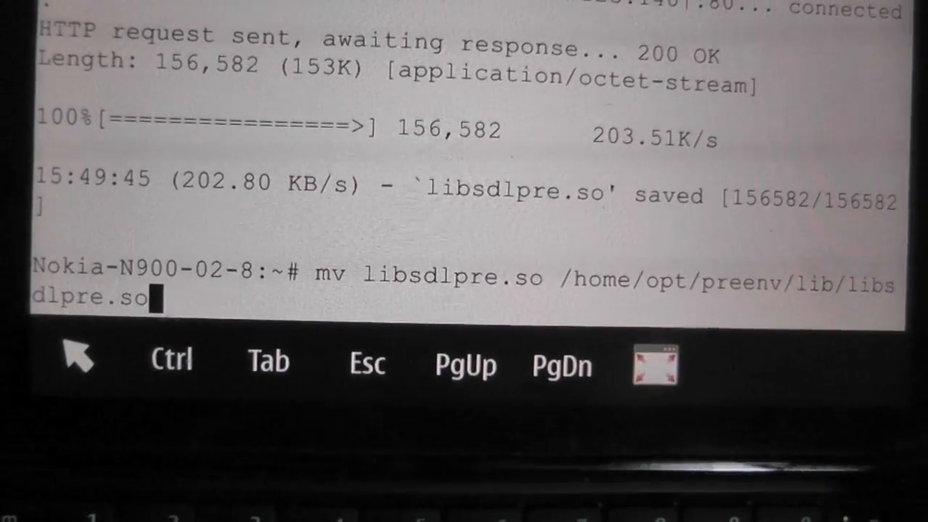
{"action": "key", "text": "Return"}
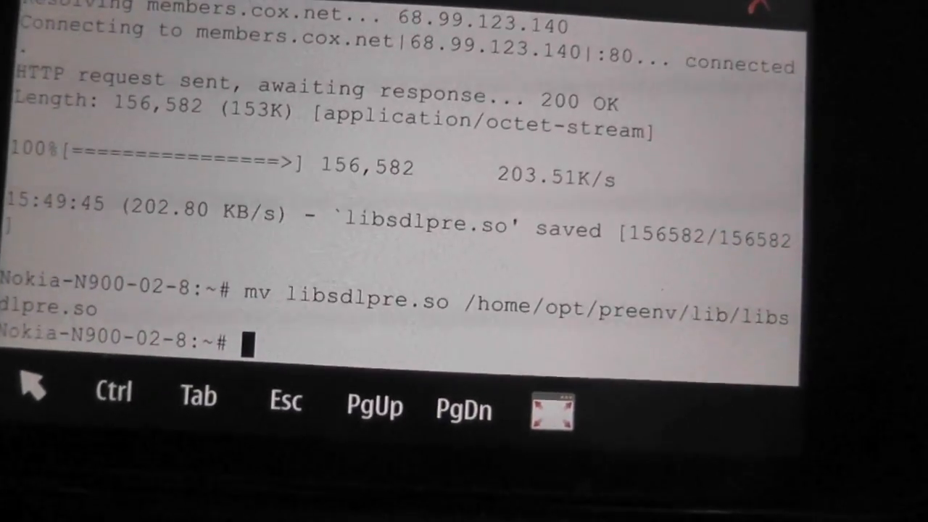
Exit the root shell to return to the user prompt before starting preenv
{"action": "type", "text": "exit"}
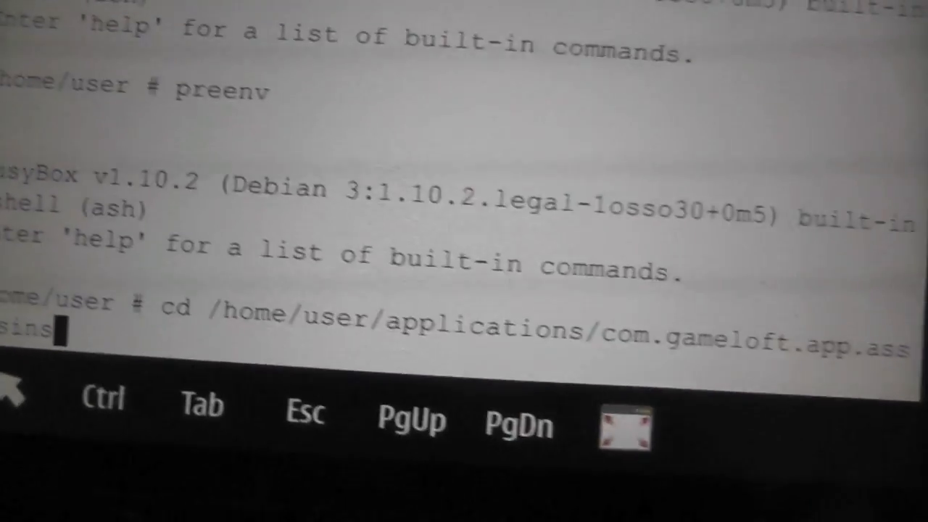
Change into /home/user/applications/com.gameloft.app.assassins and begin the desktopgen command
{"action": "key", "text": "Return"}
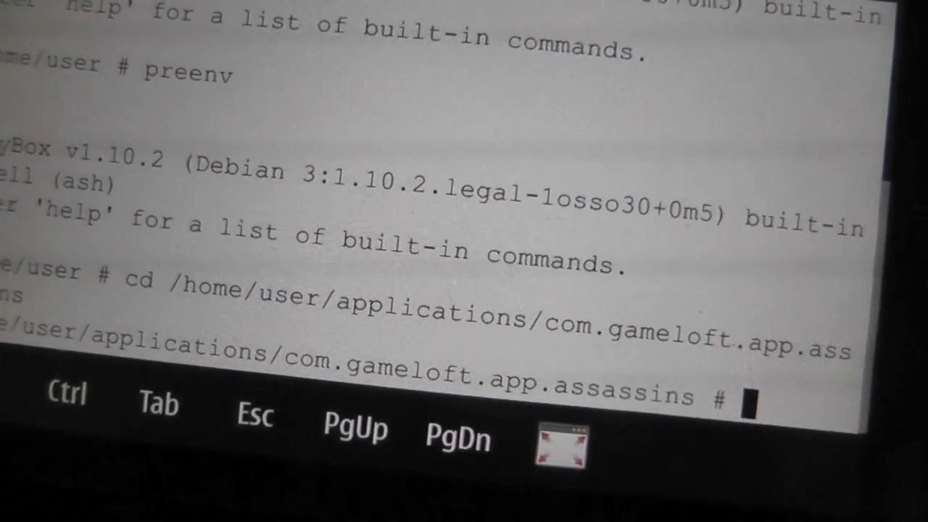
{"action": "type", "text": "desktopgen appinfo.json"}
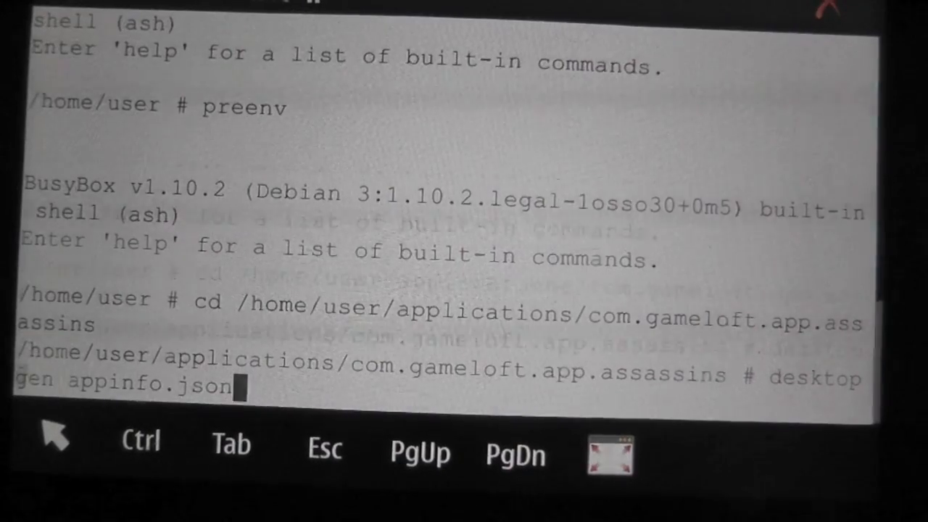
Run desktopgen appinfo.json to write the assassins service, icon and .desktop files
{"action": "key", "text": "Return"}
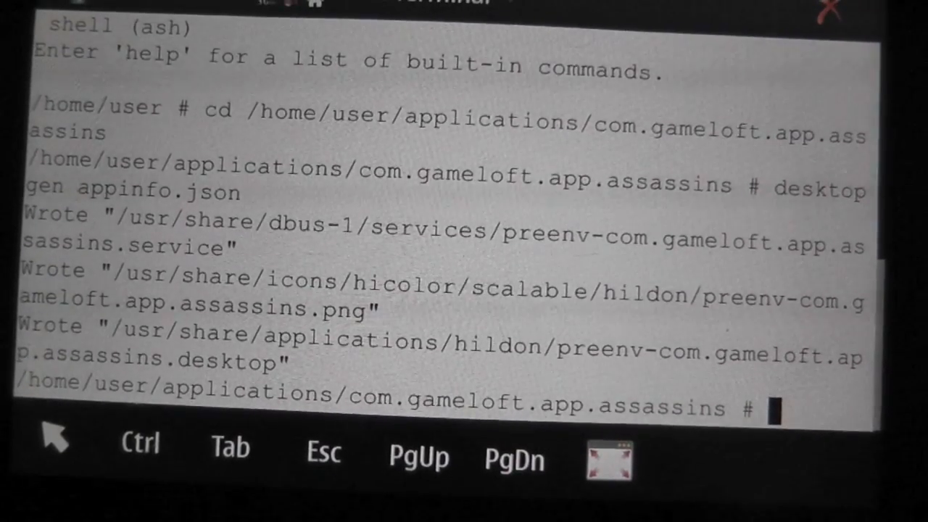